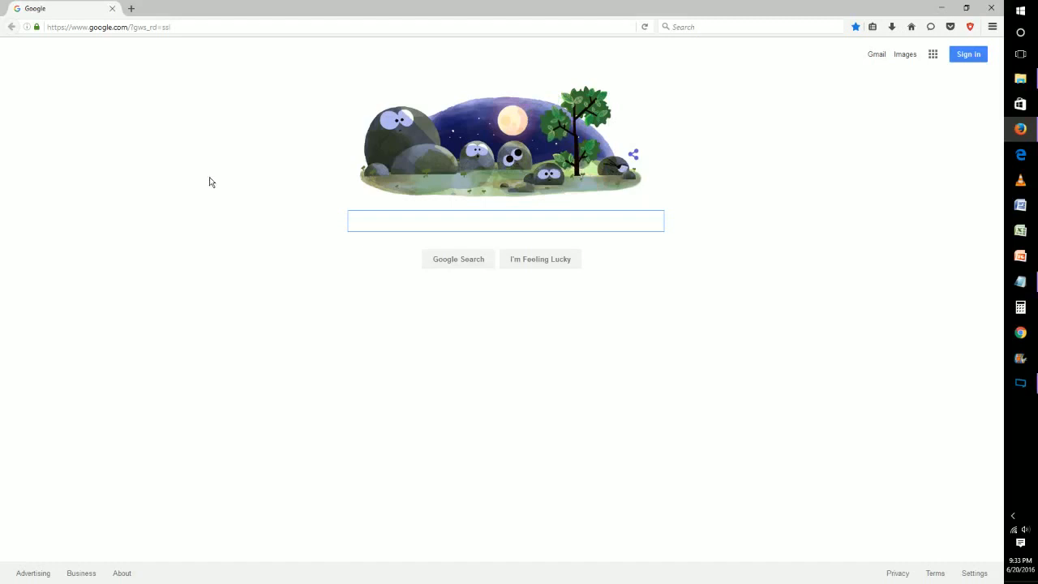
Open the bookmarks menu to reach the View Bookmarks Toolbar option
{"action": "left_click", "coordinate": [504, 221]}
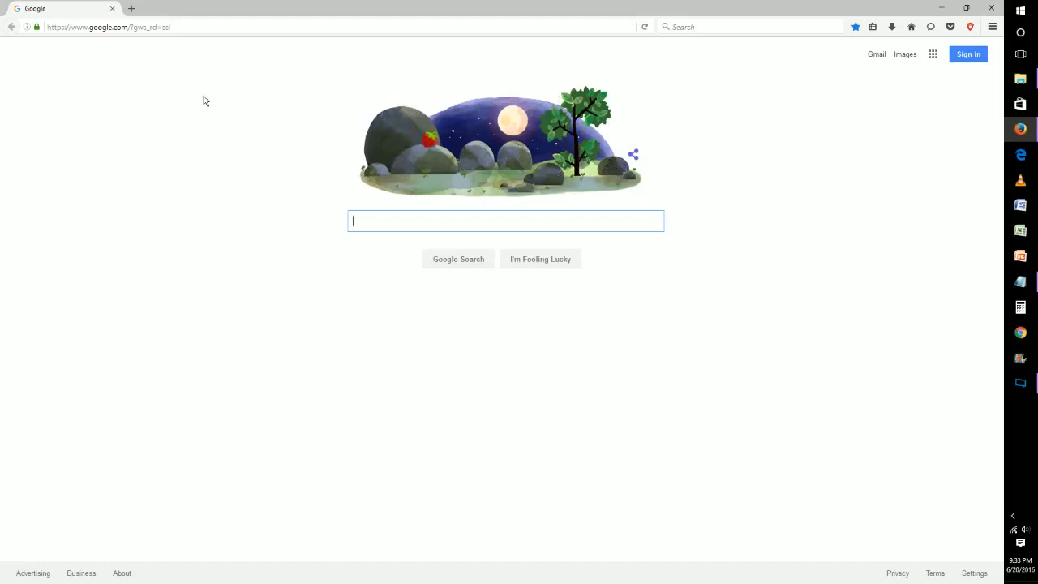
{"action": "mouse_move", "coordinate": [134, 108]}
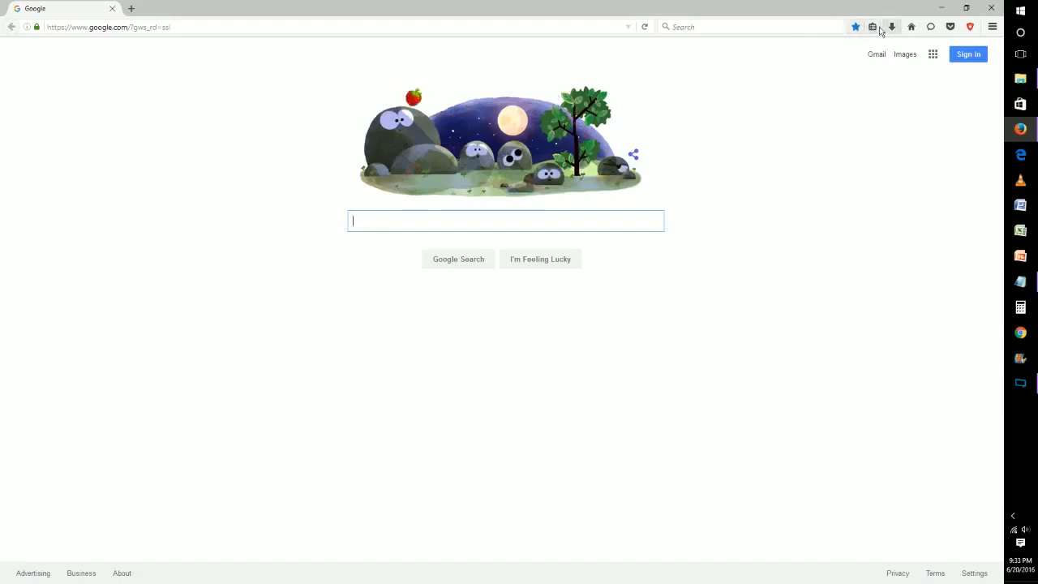
{"action": "left_click", "coordinate": [873, 27]}
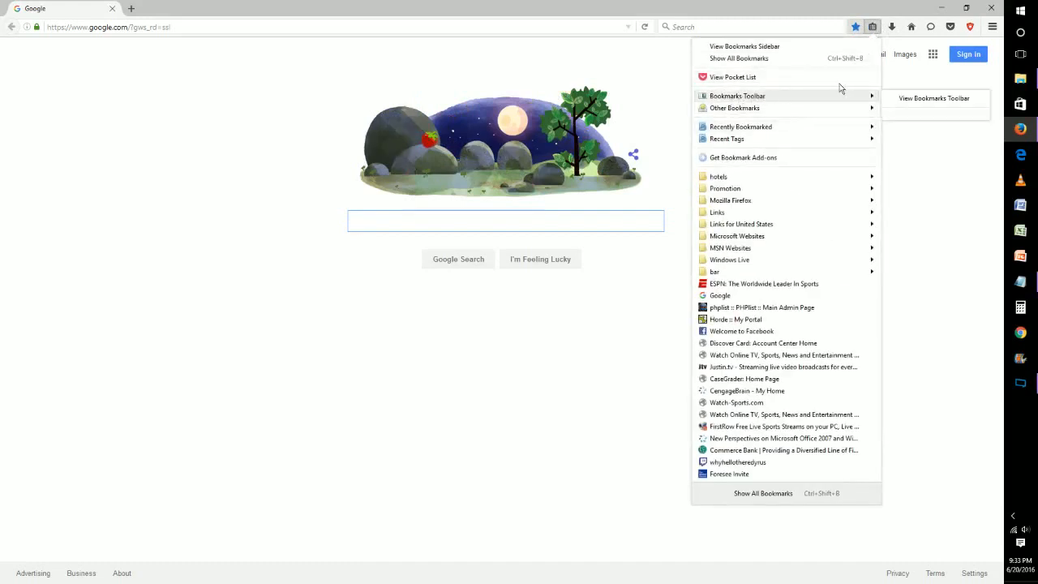
{"action": "mouse_move", "coordinate": [927, 103]}
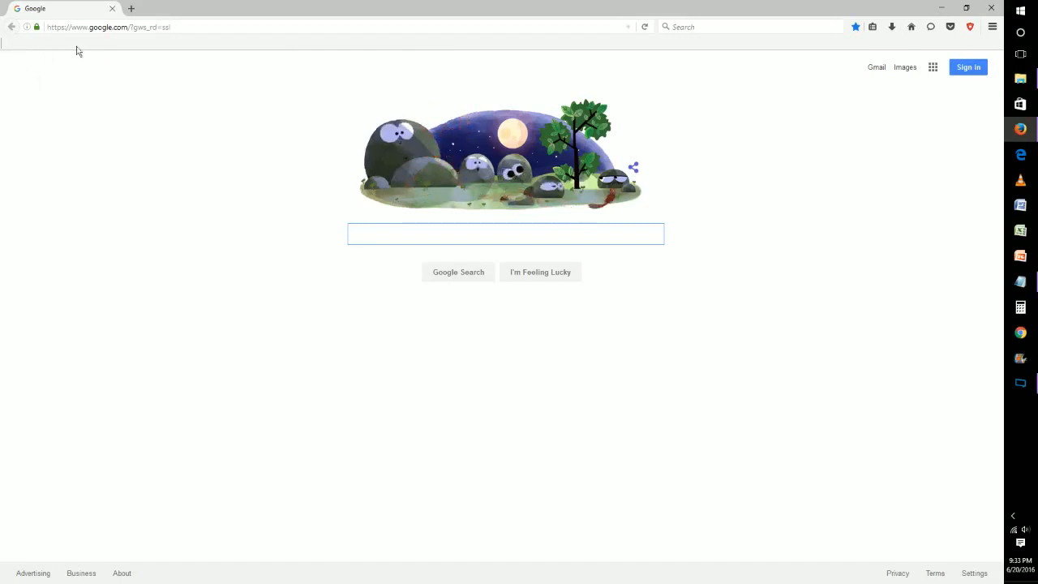
Drag the Google site icon onto the empty Bookmarks Toolbar
{"action": "left_click", "coordinate": [505, 233]}
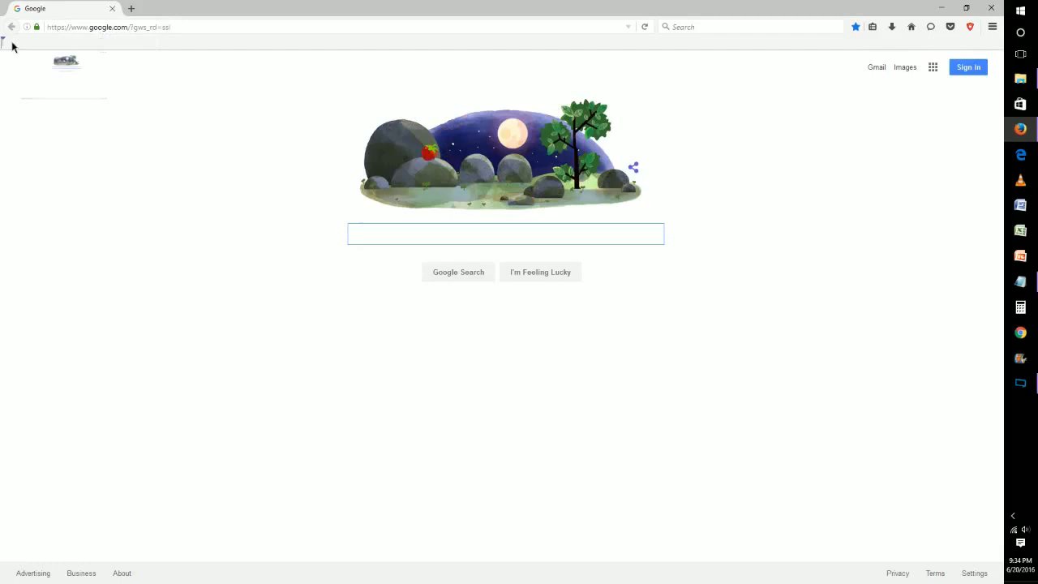
{"action": "mouse_move", "coordinate": [24, 44]}
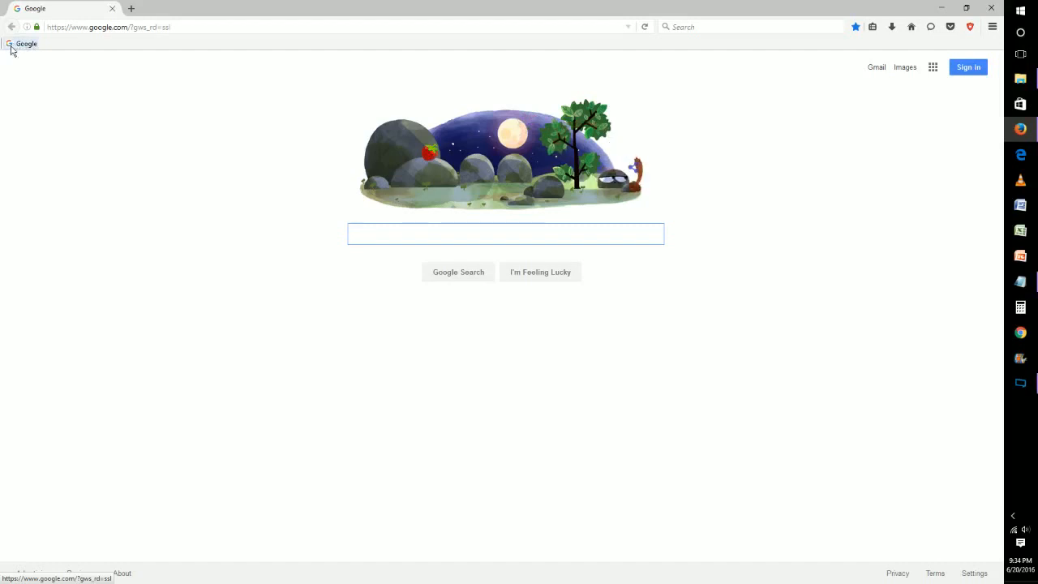
{"action": "left_click", "coordinate": [505, 234]}
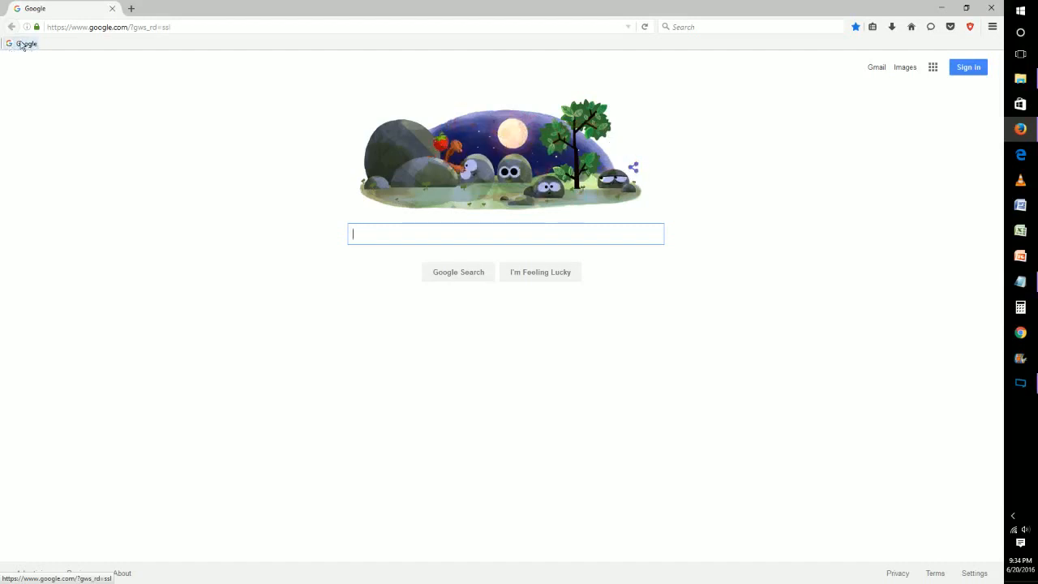
{"action": "mouse_move", "coordinate": [130, 9]}
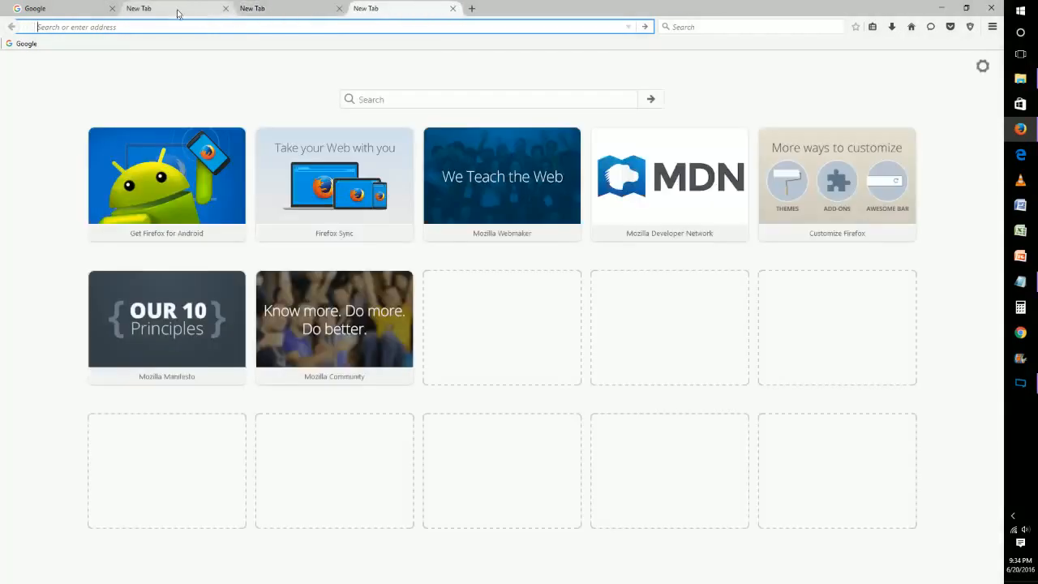
Load twitter, youtube and reddit from the address bar, each in its own tab
{"action": "type", "text": "tw"}
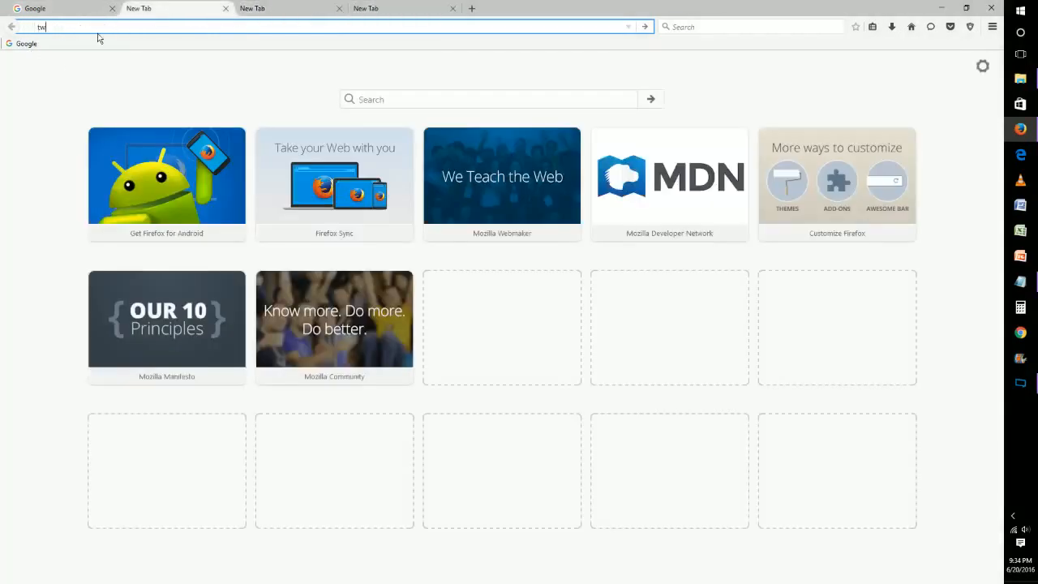
{"action": "key", "text": "Return"}
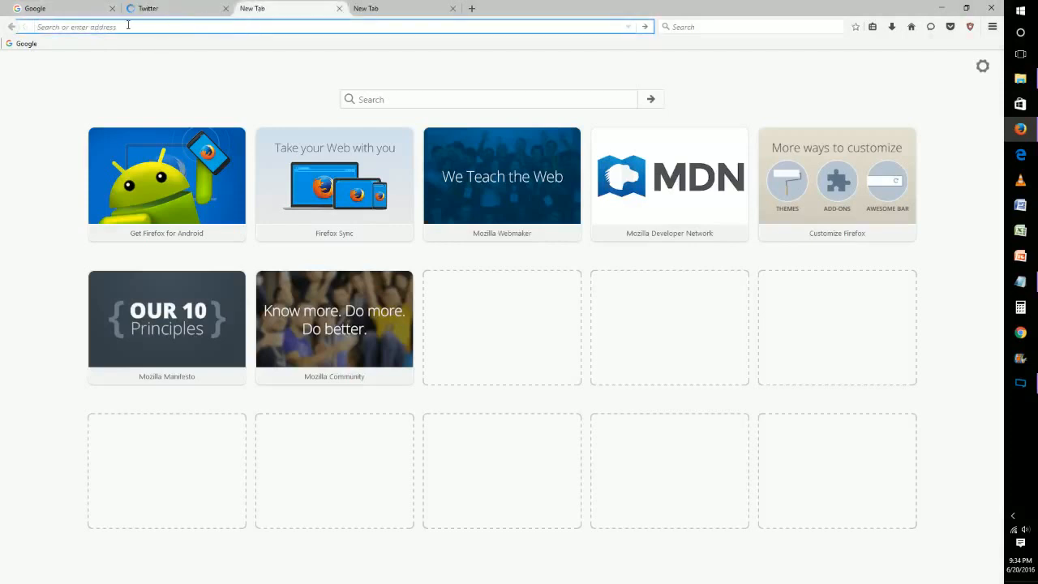
{"action": "type", "text": "youtube"}
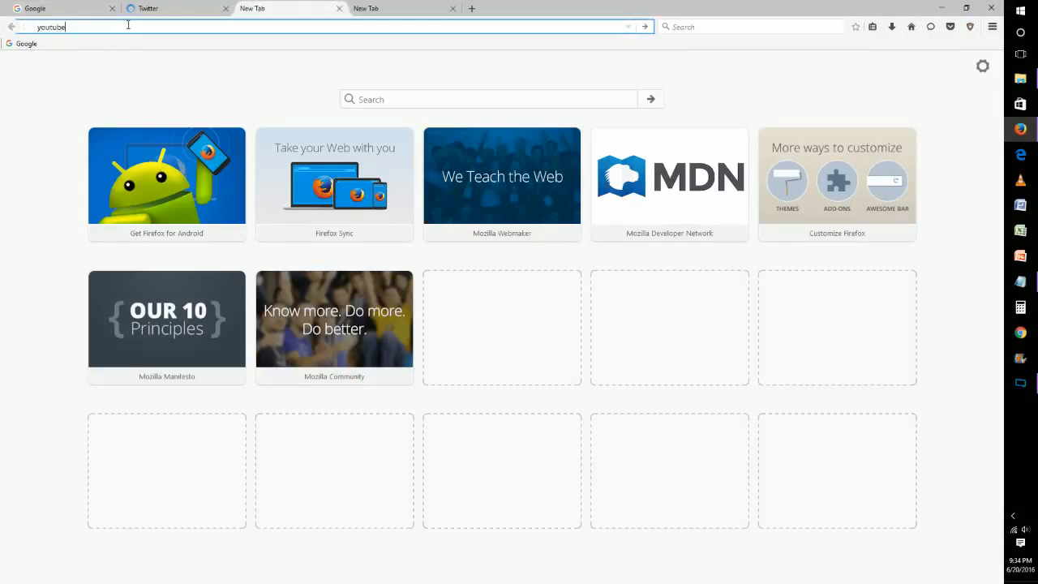
{"action": "key", "text": "Return"}
{"action": "type", "text": "reddit"}
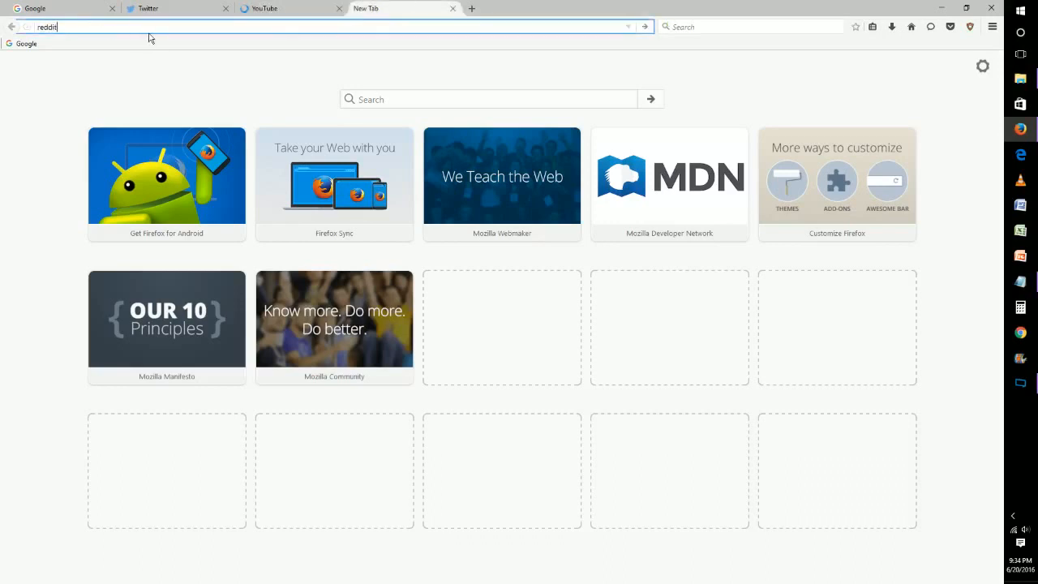
{"action": "key", "text": "Return"}
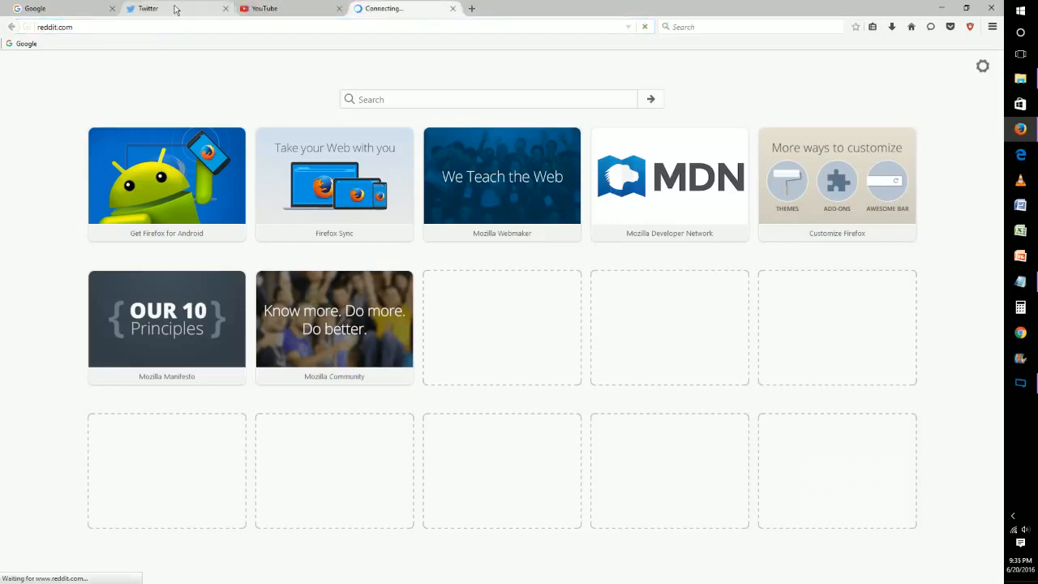
Bookmark the Twitter, YouTube and Reddit tabs onto the toolbar, then return to Google
{"action": "left_click", "coordinate": [145, 8]}
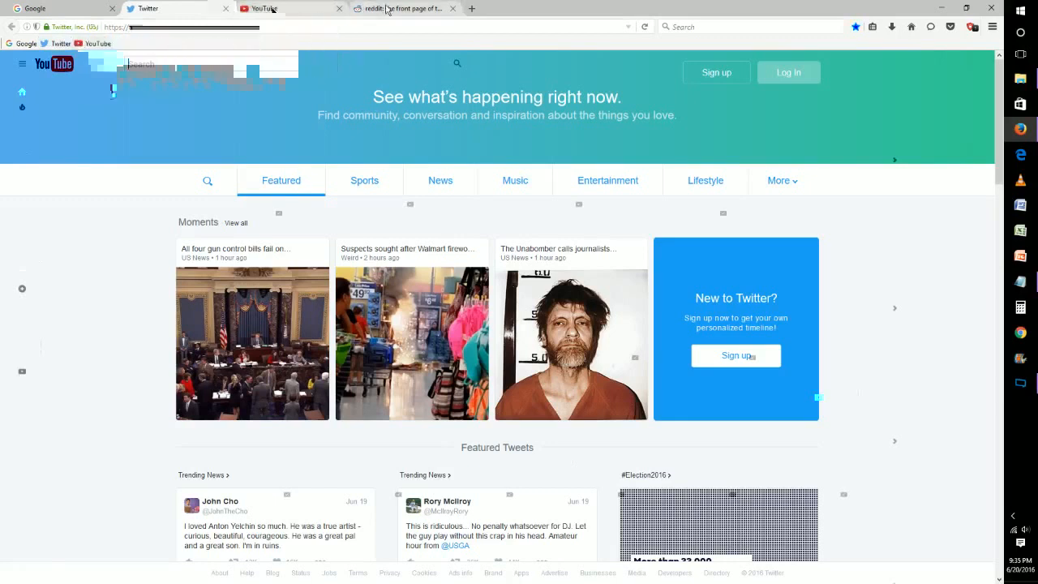
{"action": "left_click", "coordinate": [405, 8]}
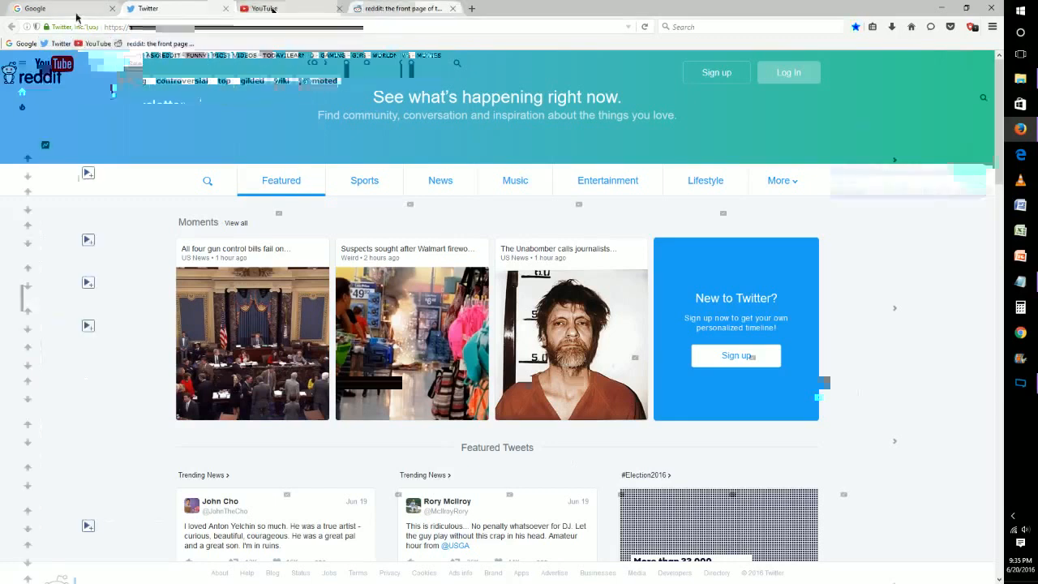
{"action": "left_click", "coordinate": [61, 8]}
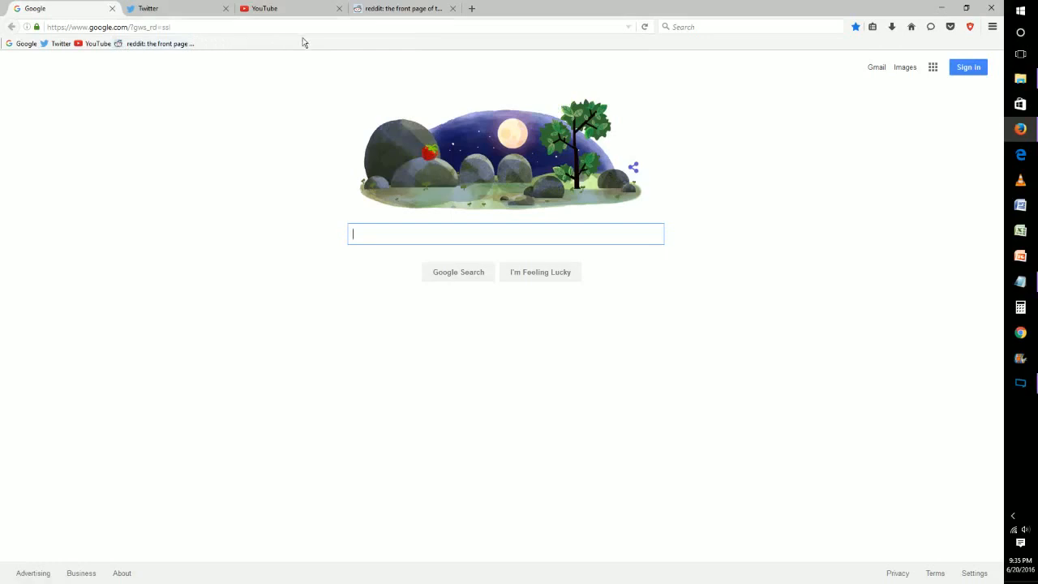
{"action": "mouse_move", "coordinate": [221, 39]}
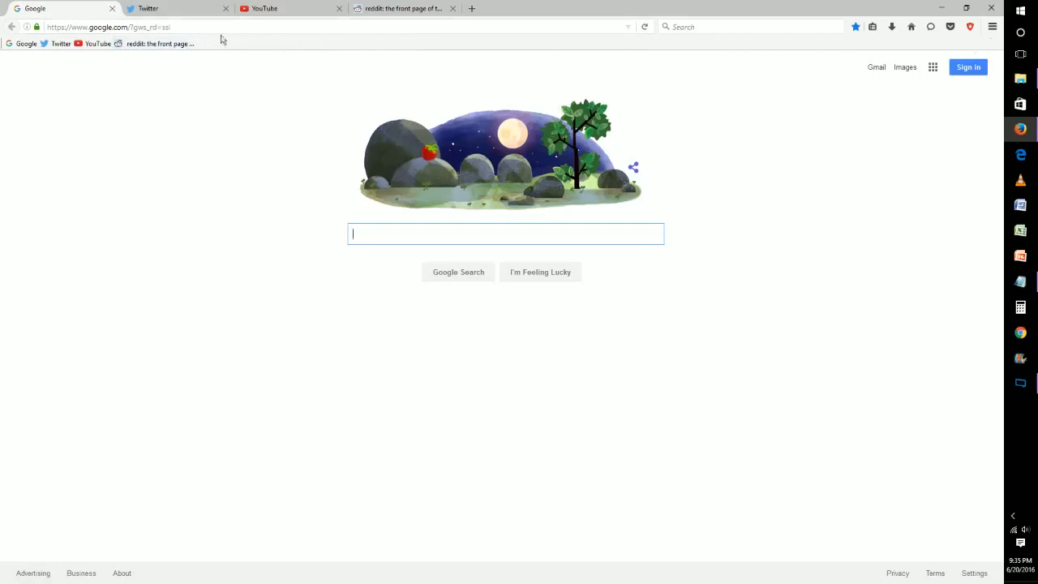
{"action": "mouse_move", "coordinate": [998, 47]}
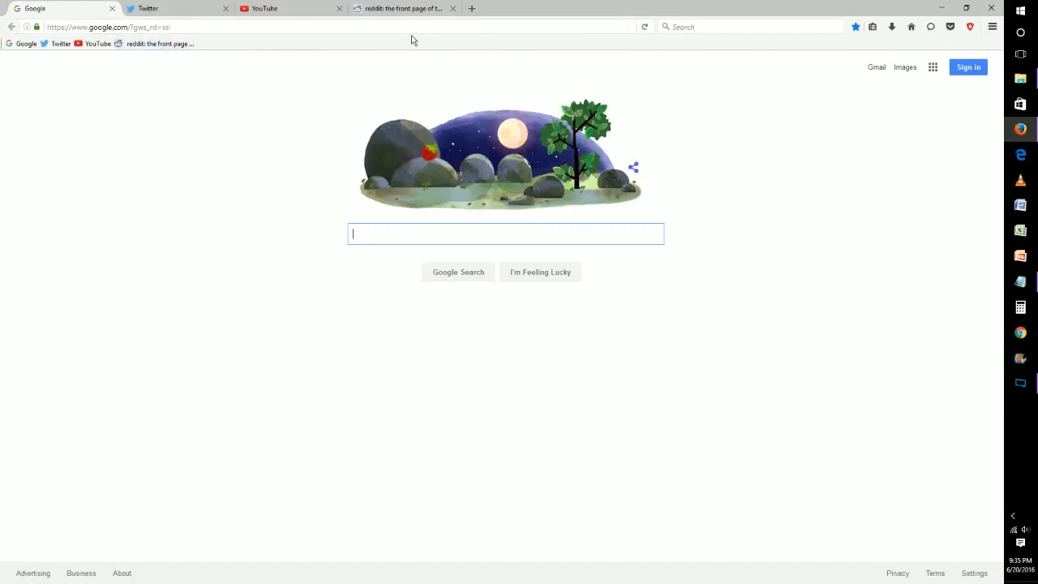
Close the extra tabs and visit Twitter, YouTube, Reddit, then Google via toolbar bookmarks
{"action": "left_click", "coordinate": [225, 8]}
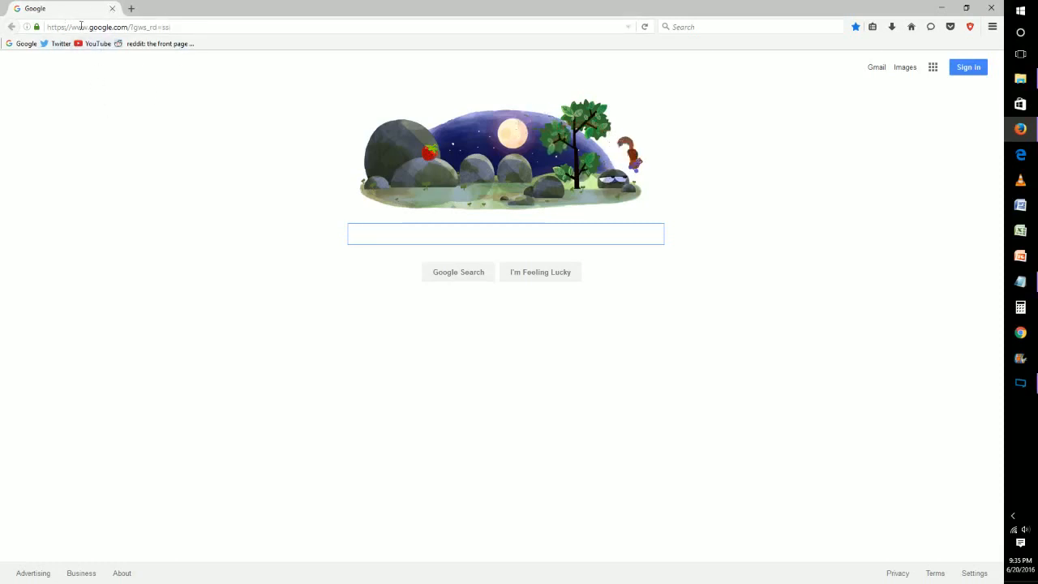
{"action": "left_click", "coordinate": [60, 43]}
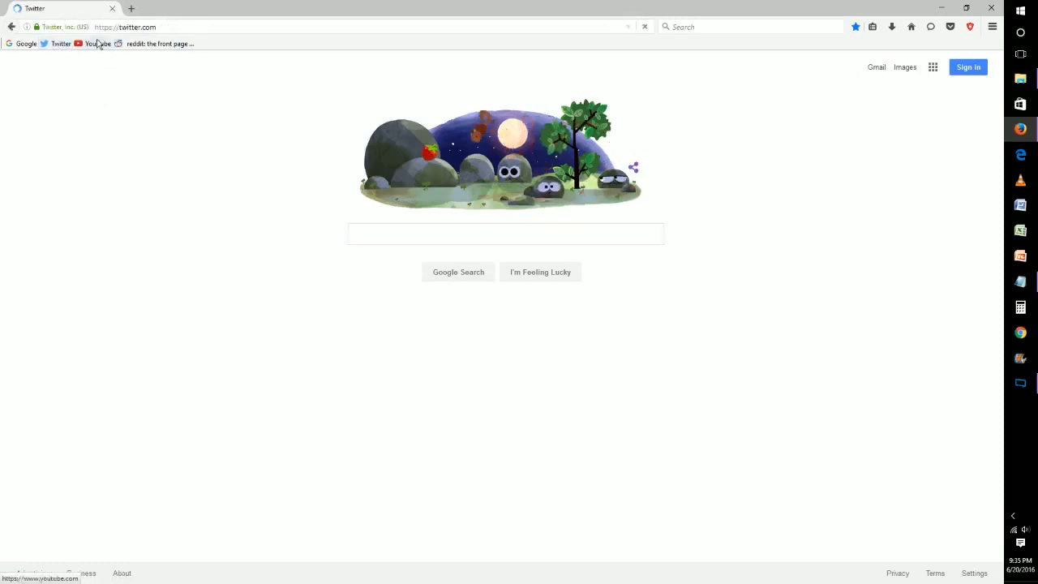
{"action": "left_click", "coordinate": [61, 43]}
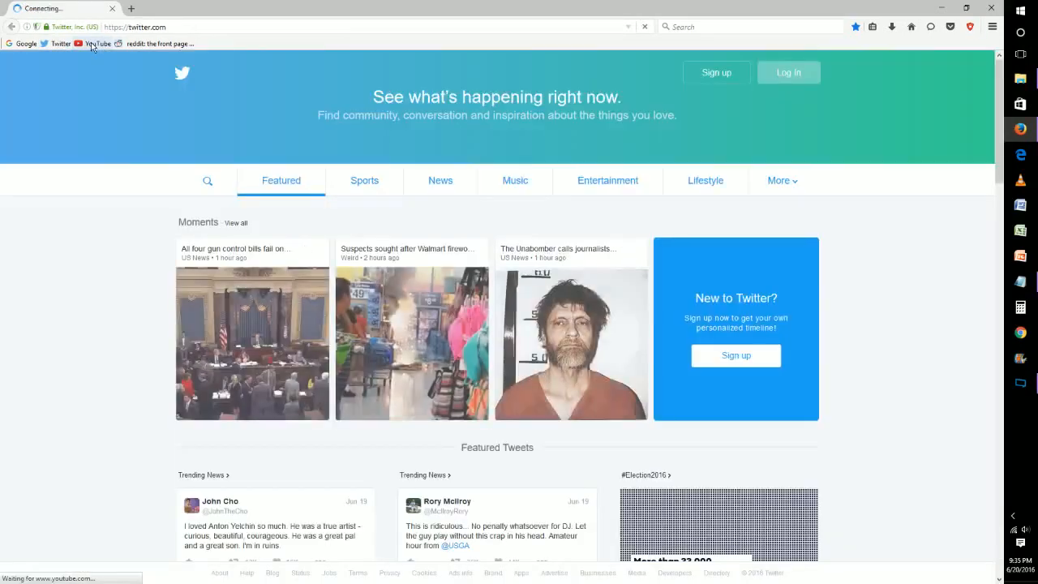
{"action": "left_click", "coordinate": [97, 44]}
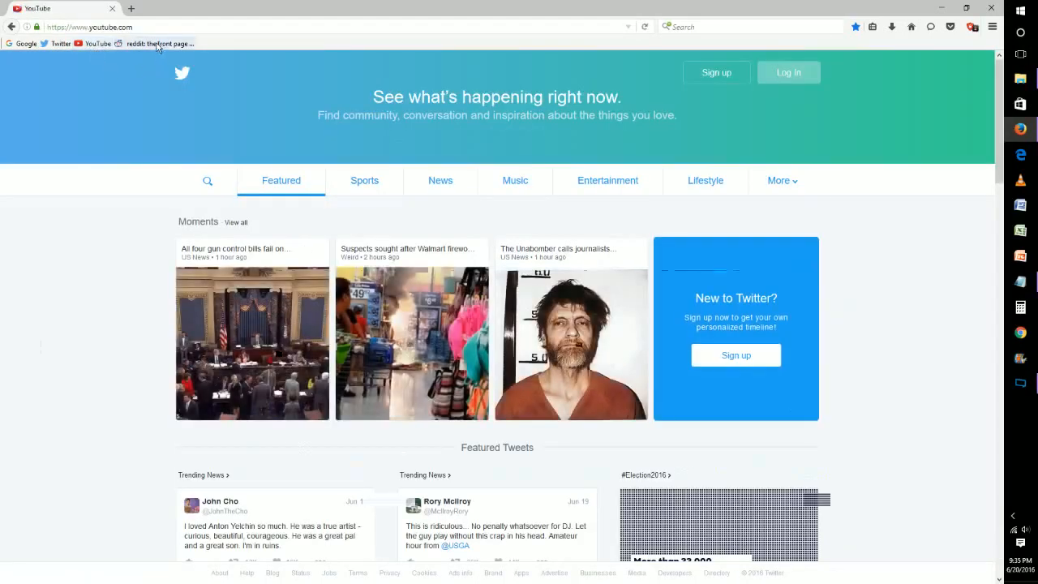
{"action": "left_click", "coordinate": [160, 43]}
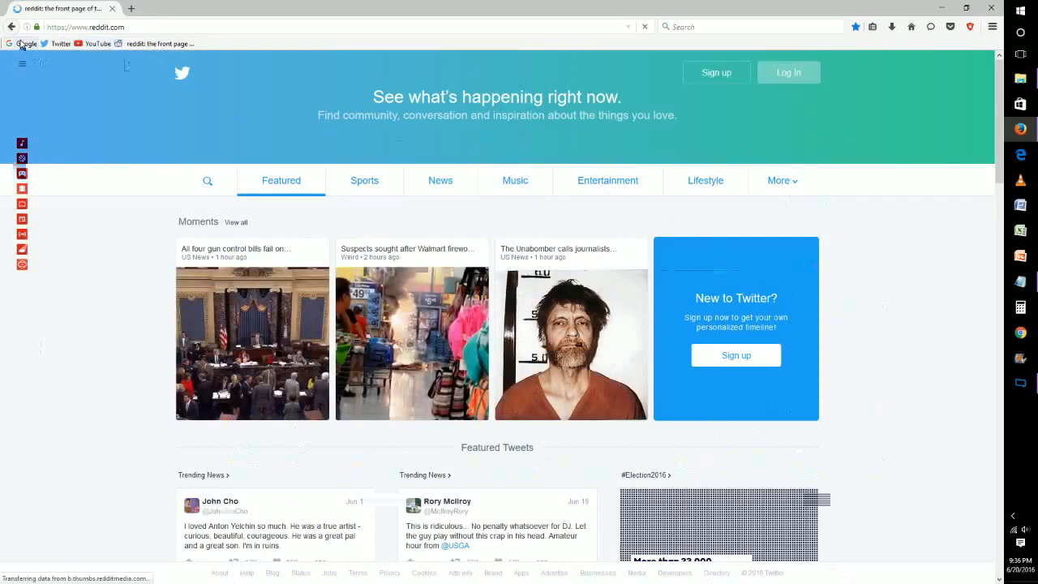
{"action": "left_click", "coordinate": [27, 44]}
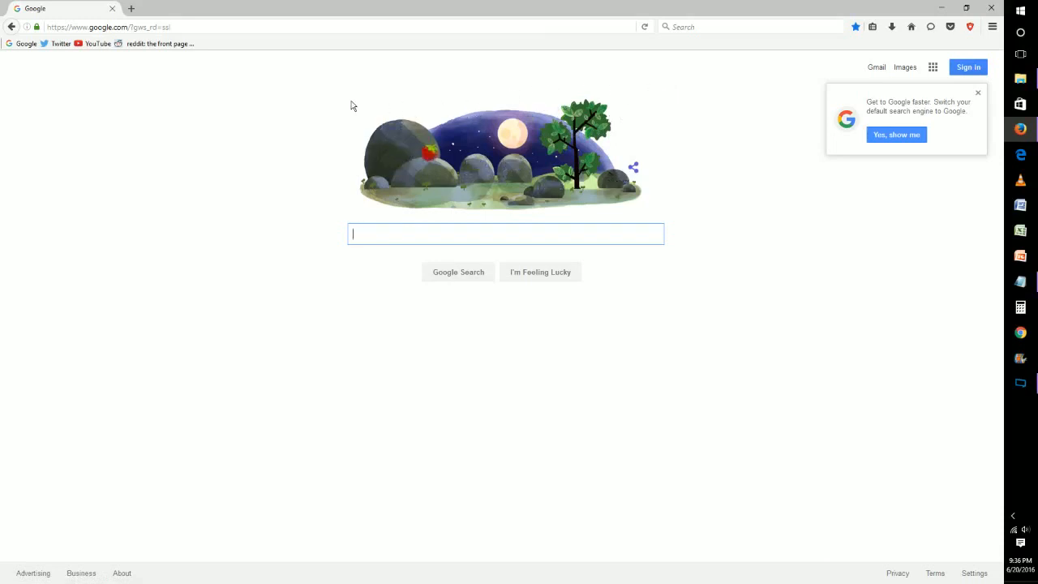
{"action": "mouse_move", "coordinate": [595, 203]}
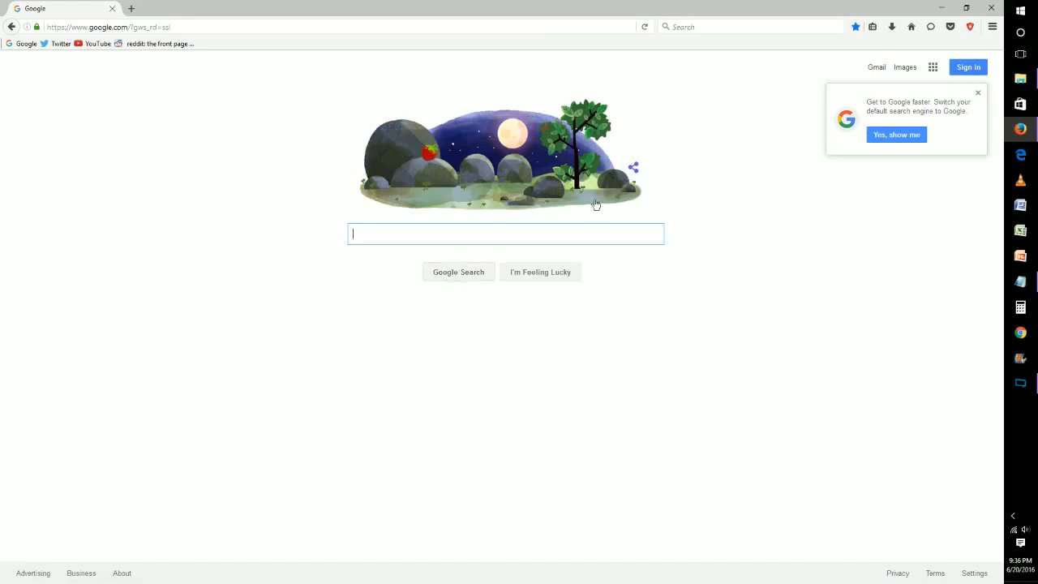
{"action": "mouse_move", "coordinate": [170, 87]}
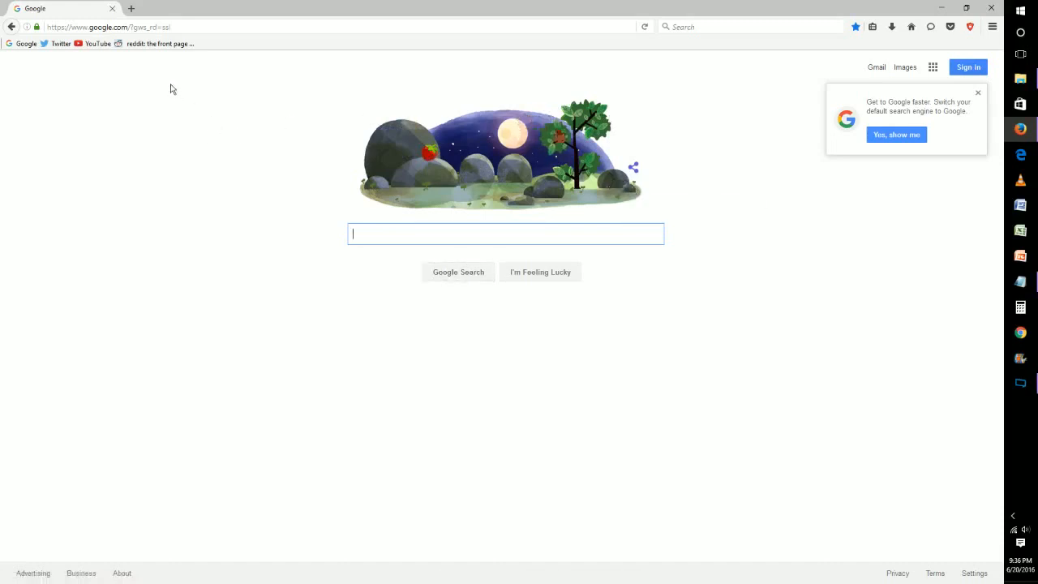